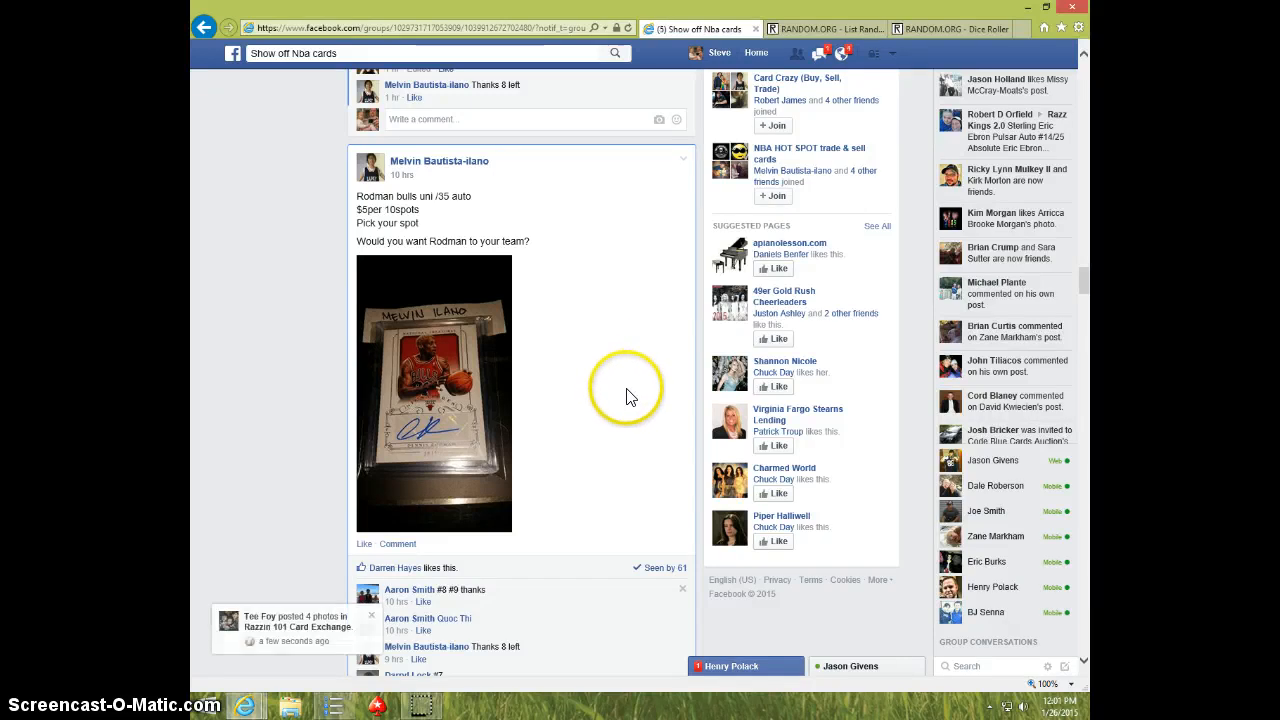
pyautogui.moveTo(642, 420)
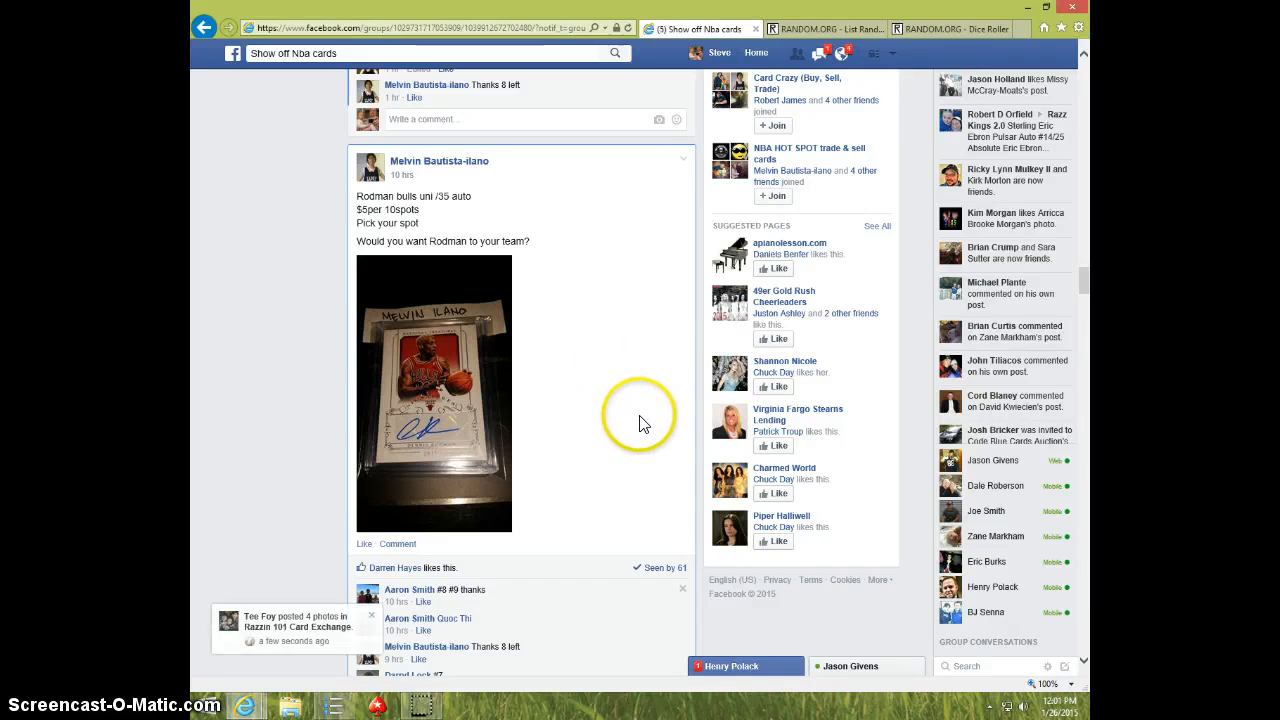
pyautogui.moveTo(528, 430)
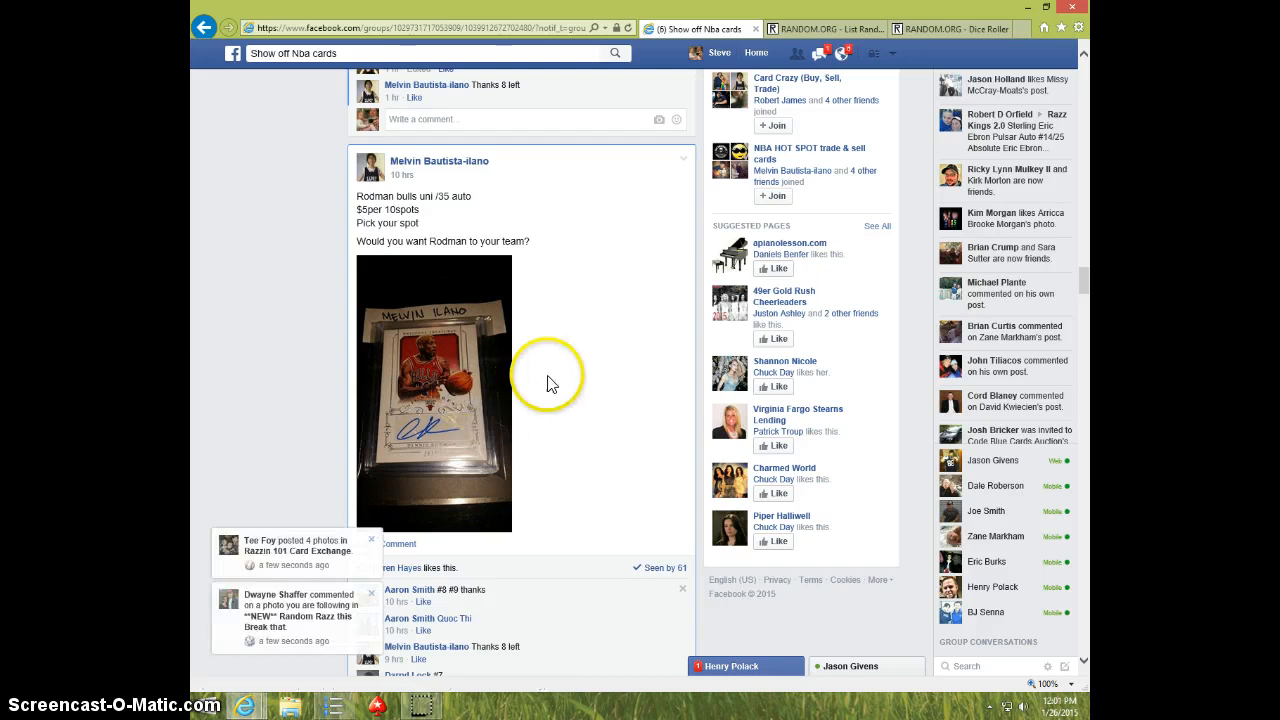
# - Scroll the Rodman break post's comments down to Melvin's 'The List' comment
pyautogui.scroll(-3)
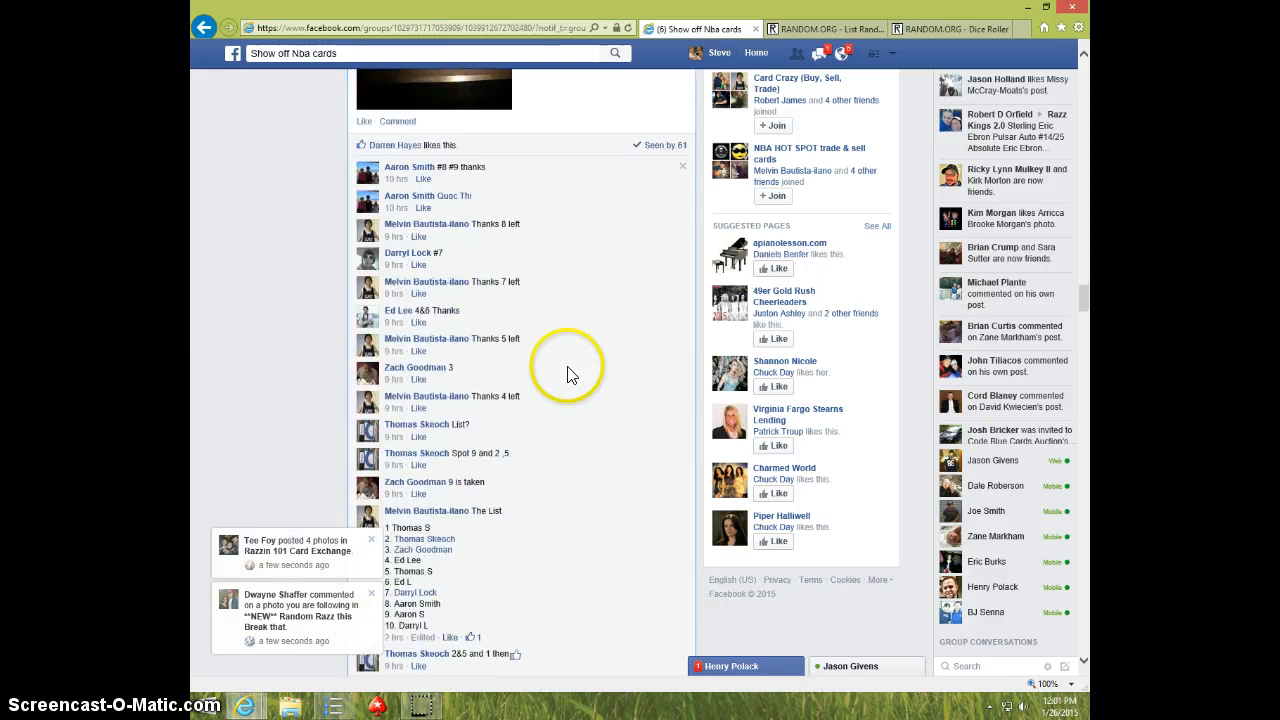
pyautogui.scroll(-3)
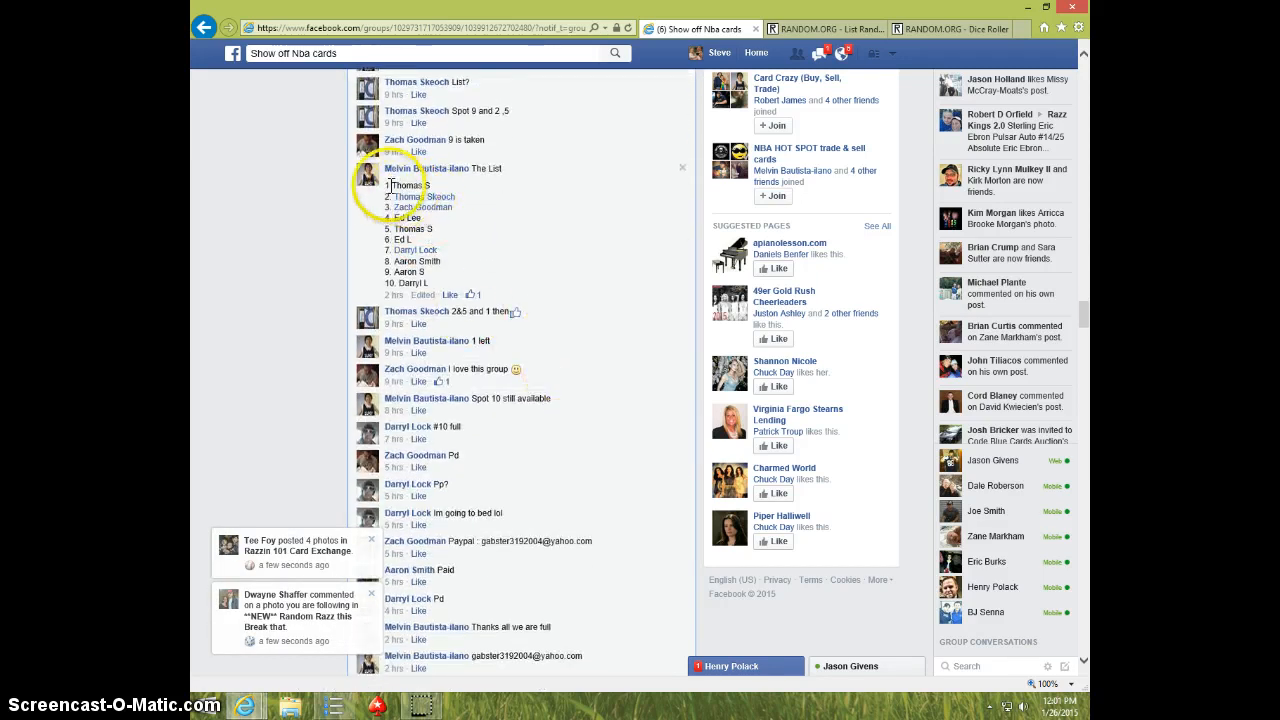
# - Copy the ten-name break list from the comment and scroll down to the comment box
pyautogui.moveTo(389, 185); pyautogui.dragTo(420, 283)
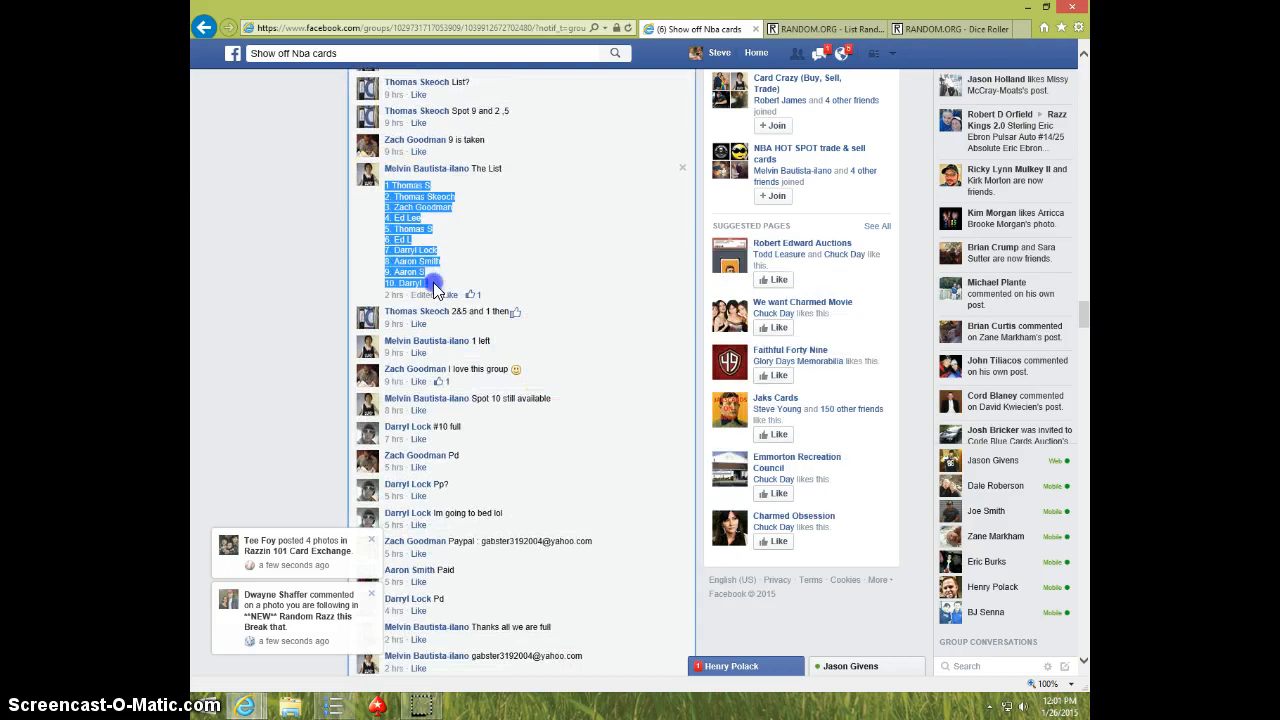
pyautogui.moveTo(410, 250)
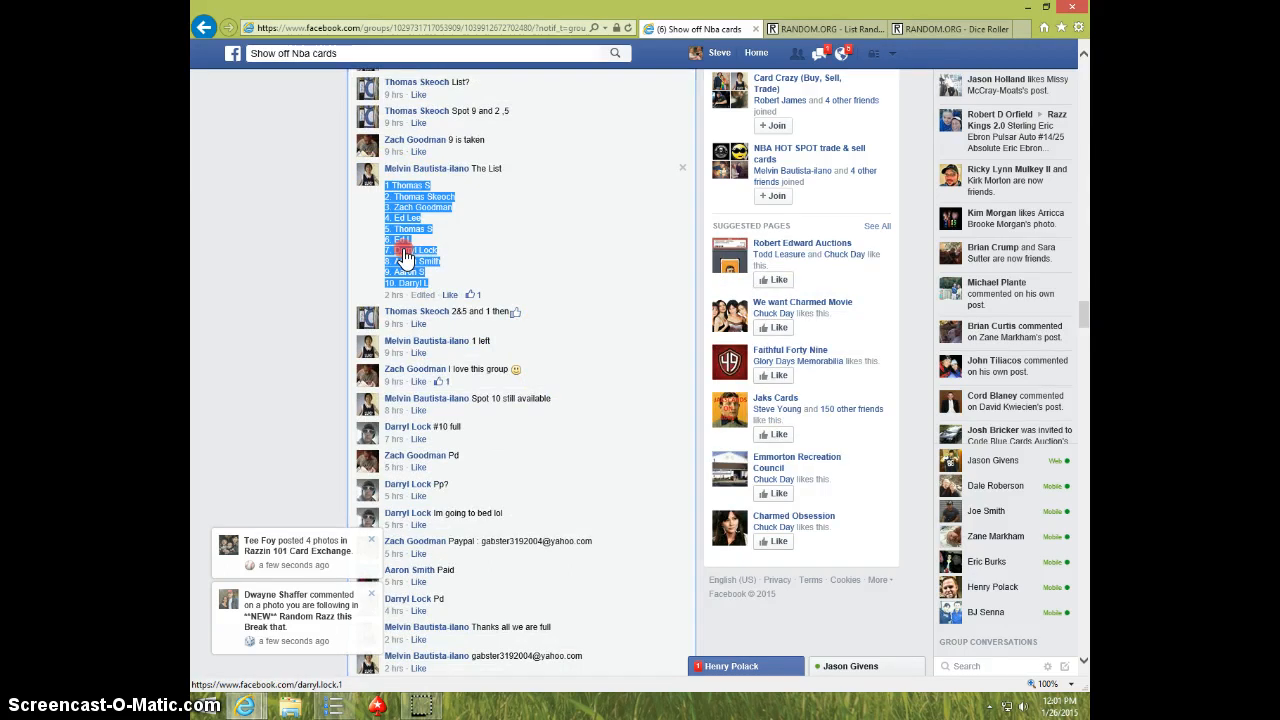
pyautogui.rightClick(410, 250)
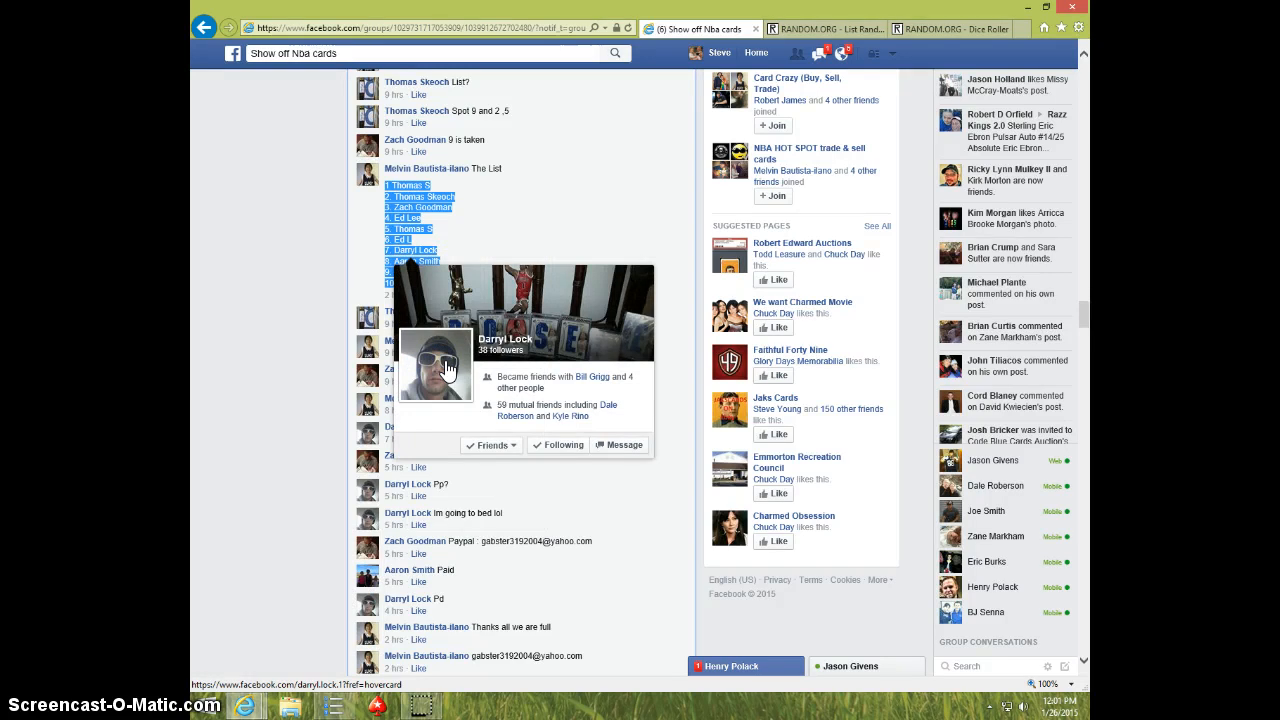
pyautogui.scroll(-3)
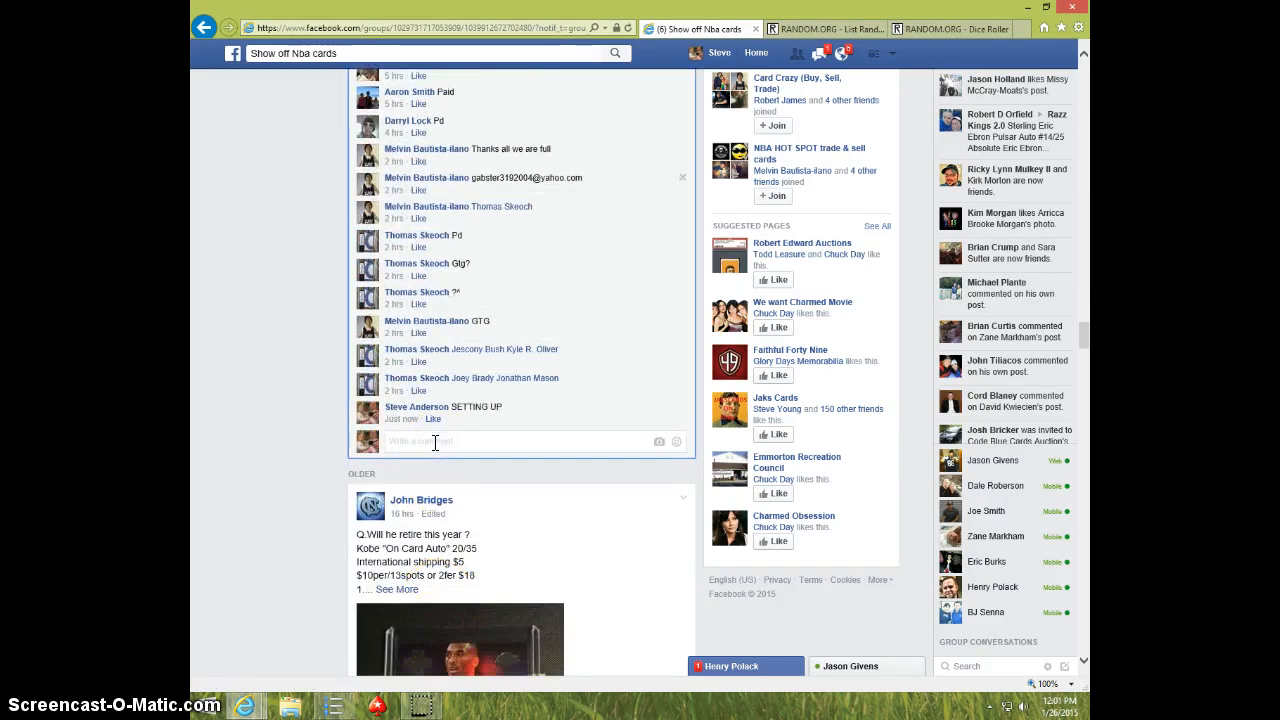
# - Comment 'LIVE' on the break post, check the clock, and go to the List Randomizer
pyautogui.write('LIVE')
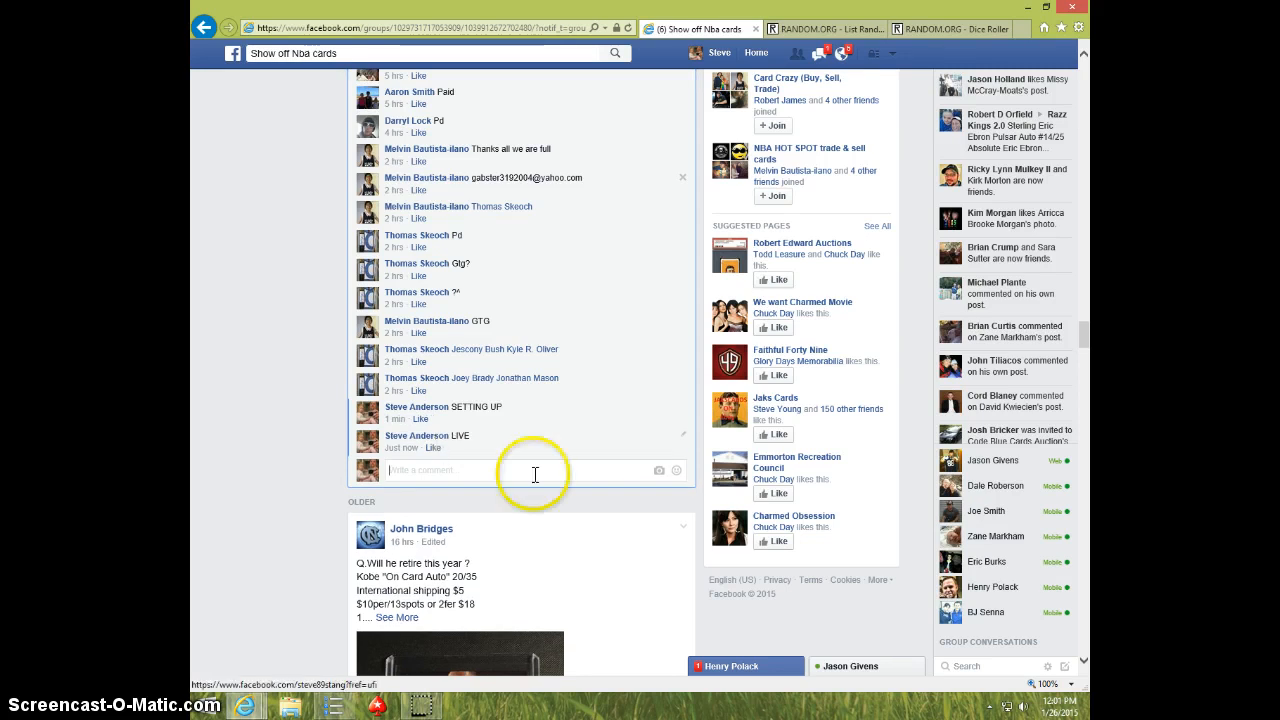
pyautogui.click(1040, 705)
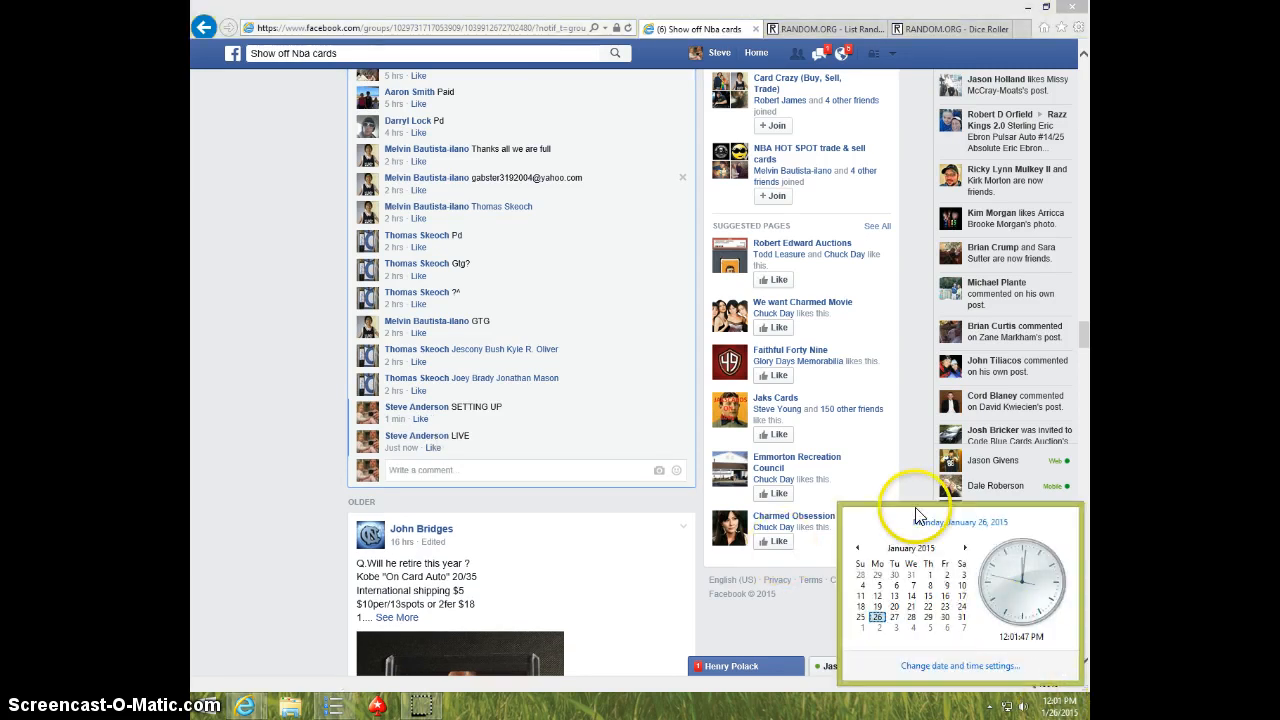
pyautogui.click(825, 28)
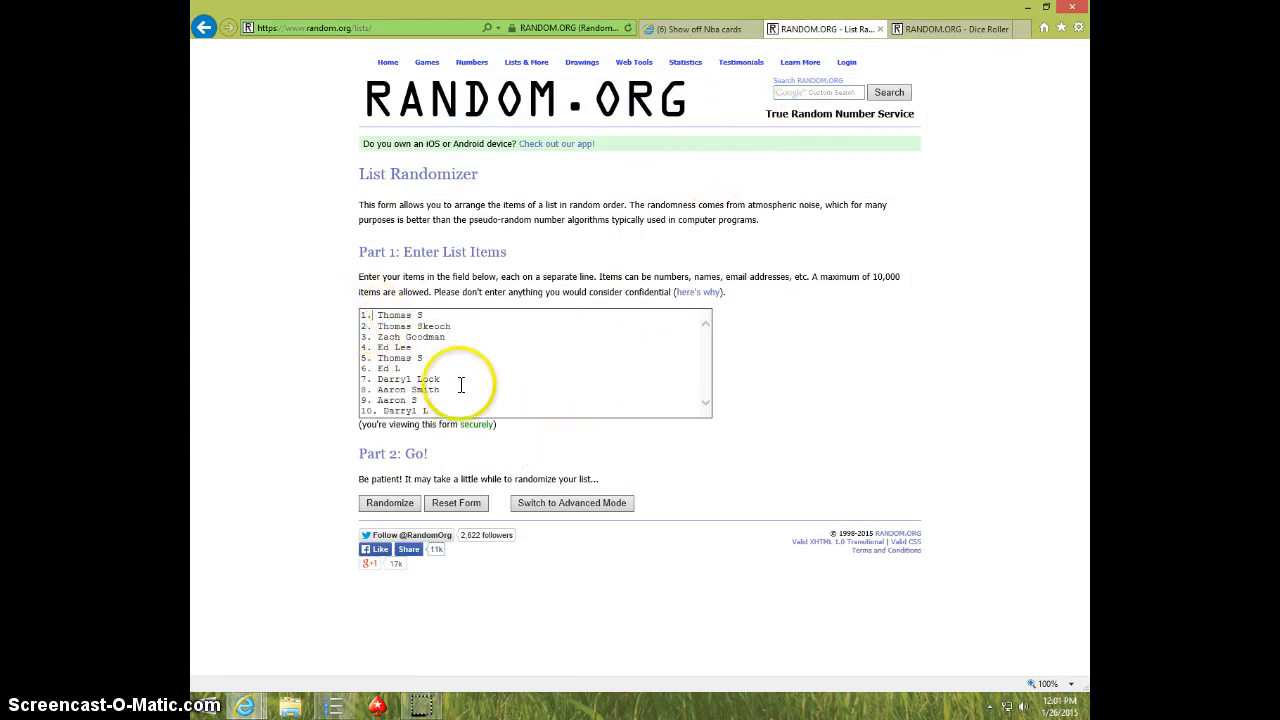
pyautogui.moveTo(640, 267)
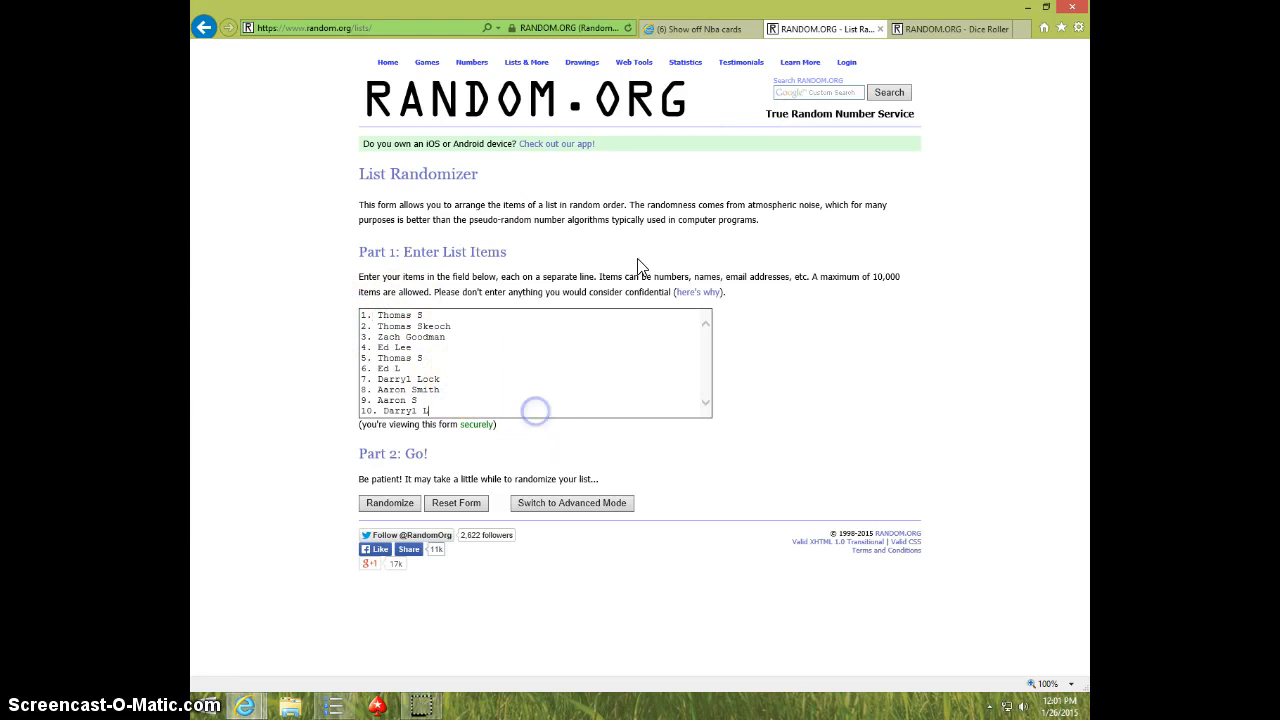
# - Roll two dice on RANDOM.ORG (4 and 5), then return to the List Randomizer
pyautogui.click(945, 28)
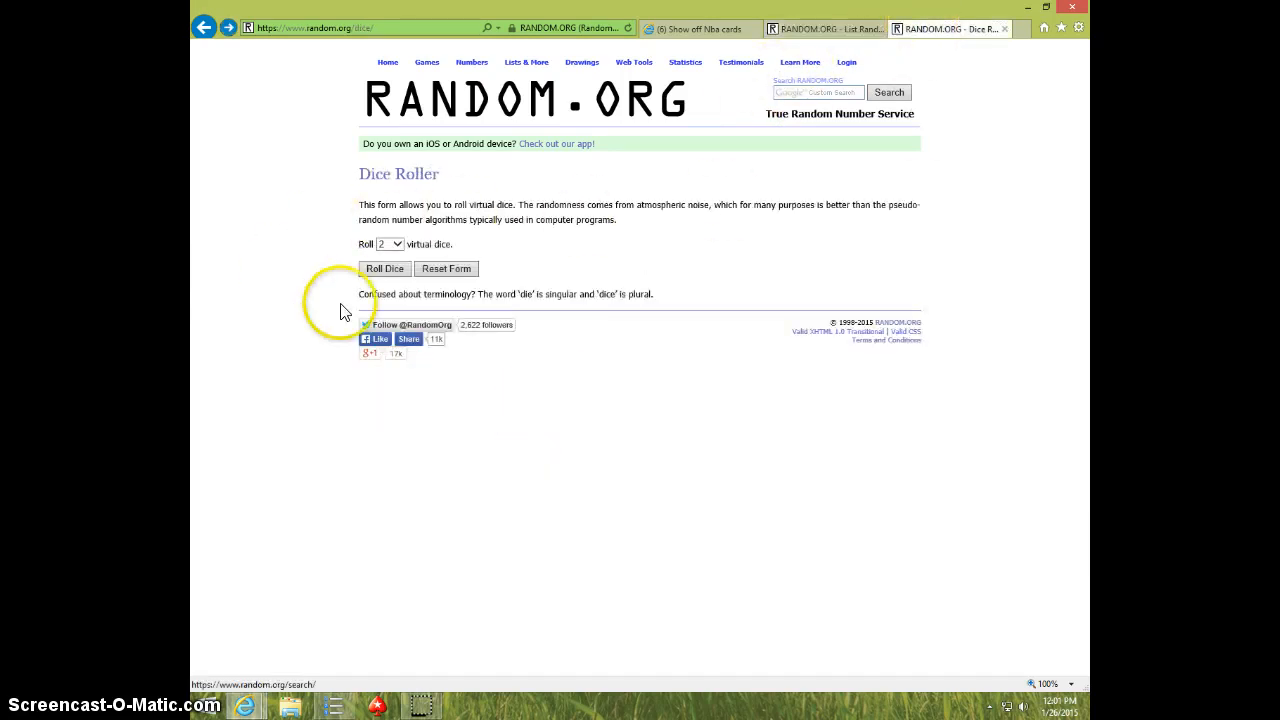
pyautogui.click(385, 268)
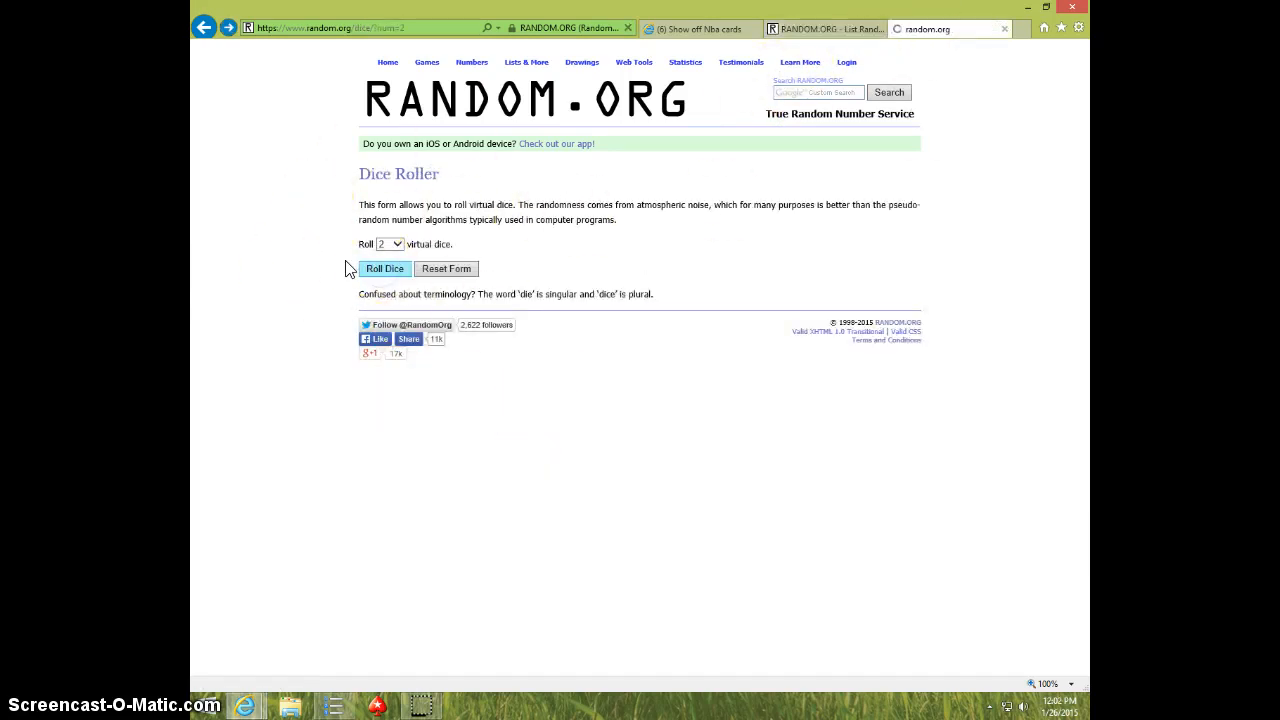
pyautogui.click(385, 268)
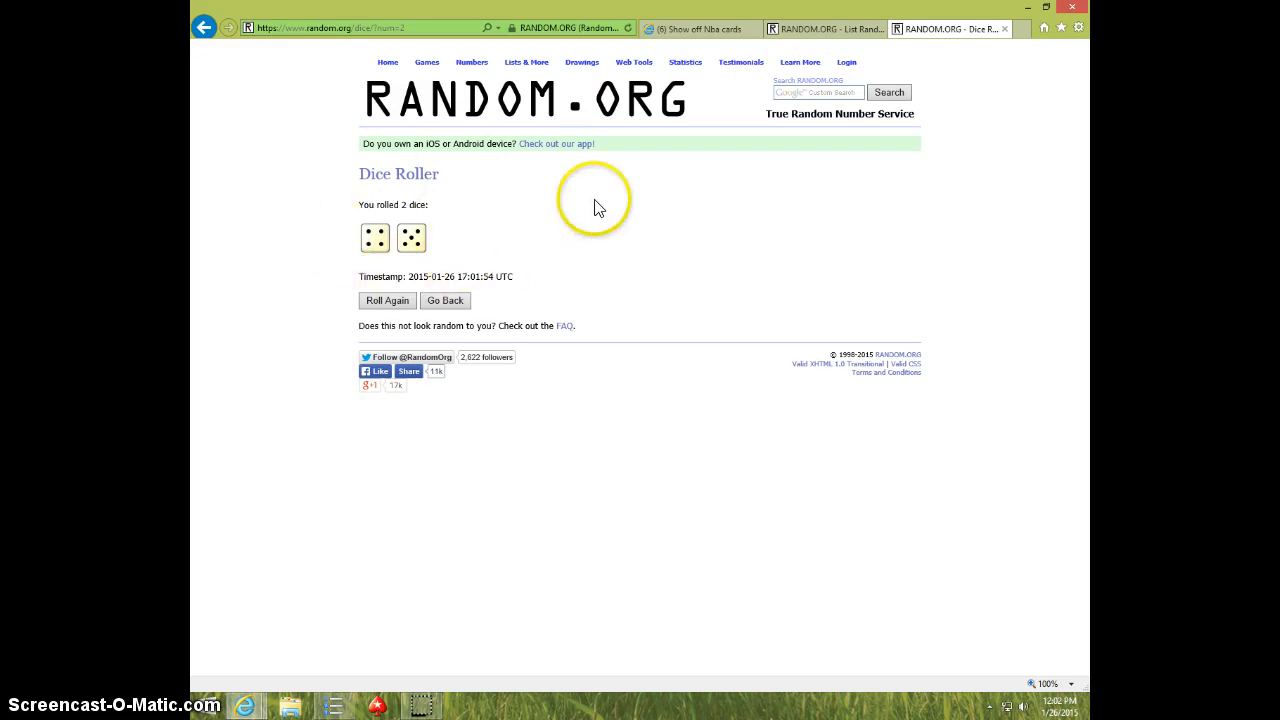
pyautogui.click(822, 28)
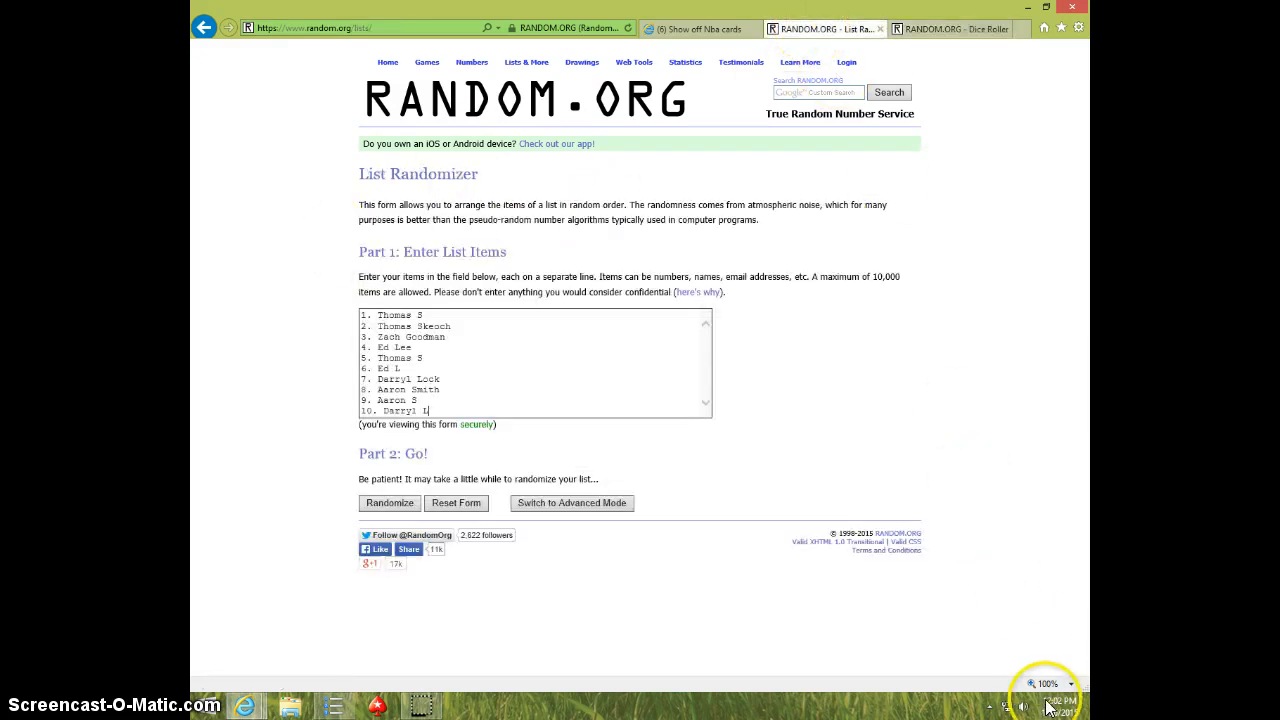
# - Randomize the break list nine times, checking the clock along the way
pyautogui.click(1060, 700)
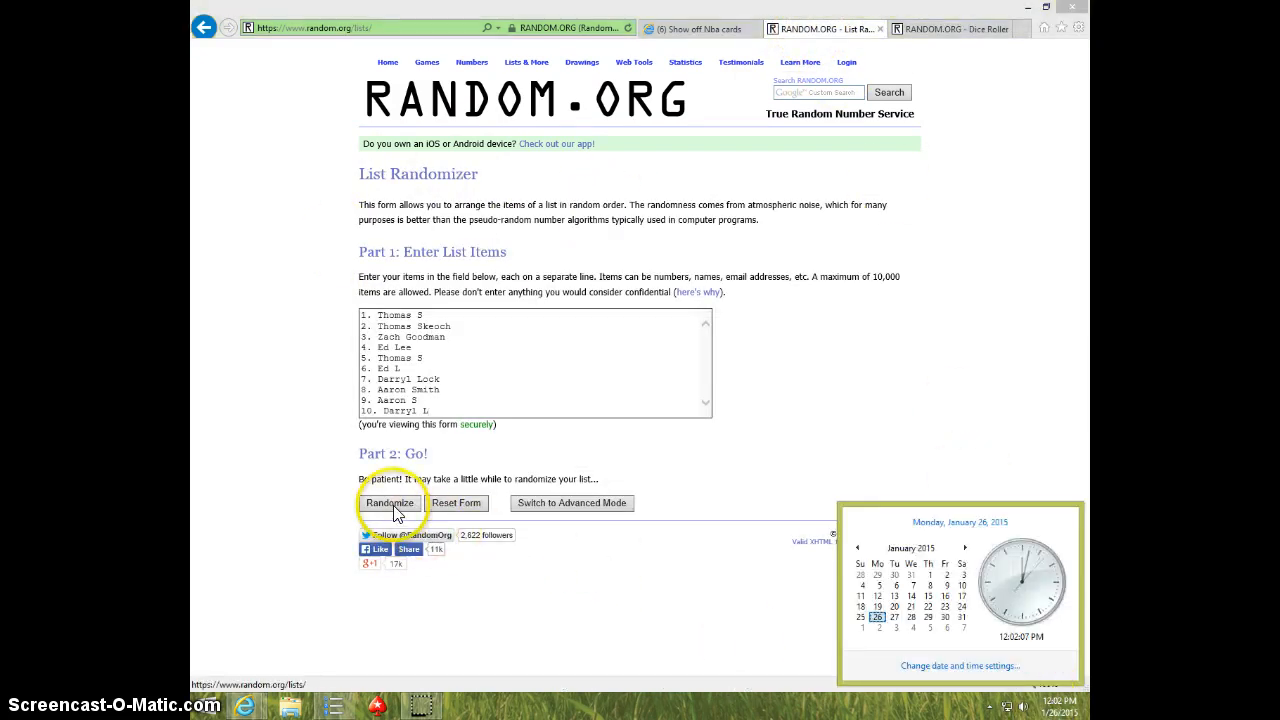
pyautogui.click(389, 503)
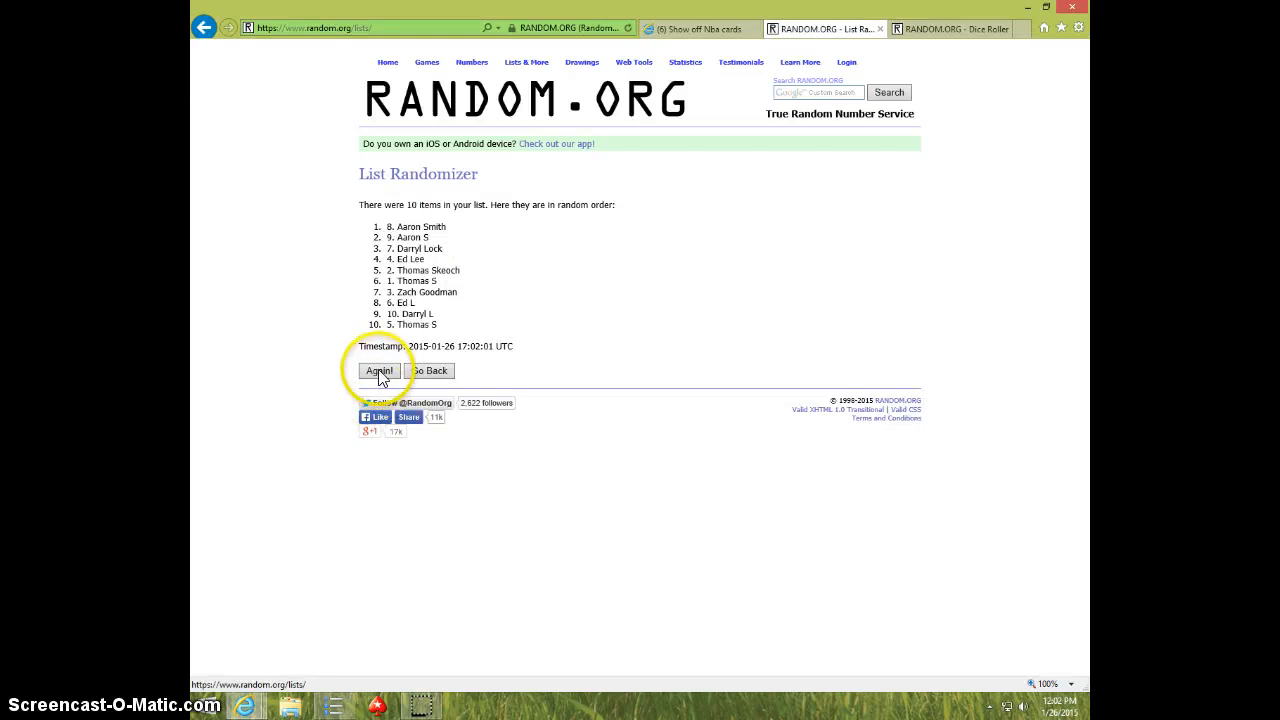
pyautogui.click(378, 371)
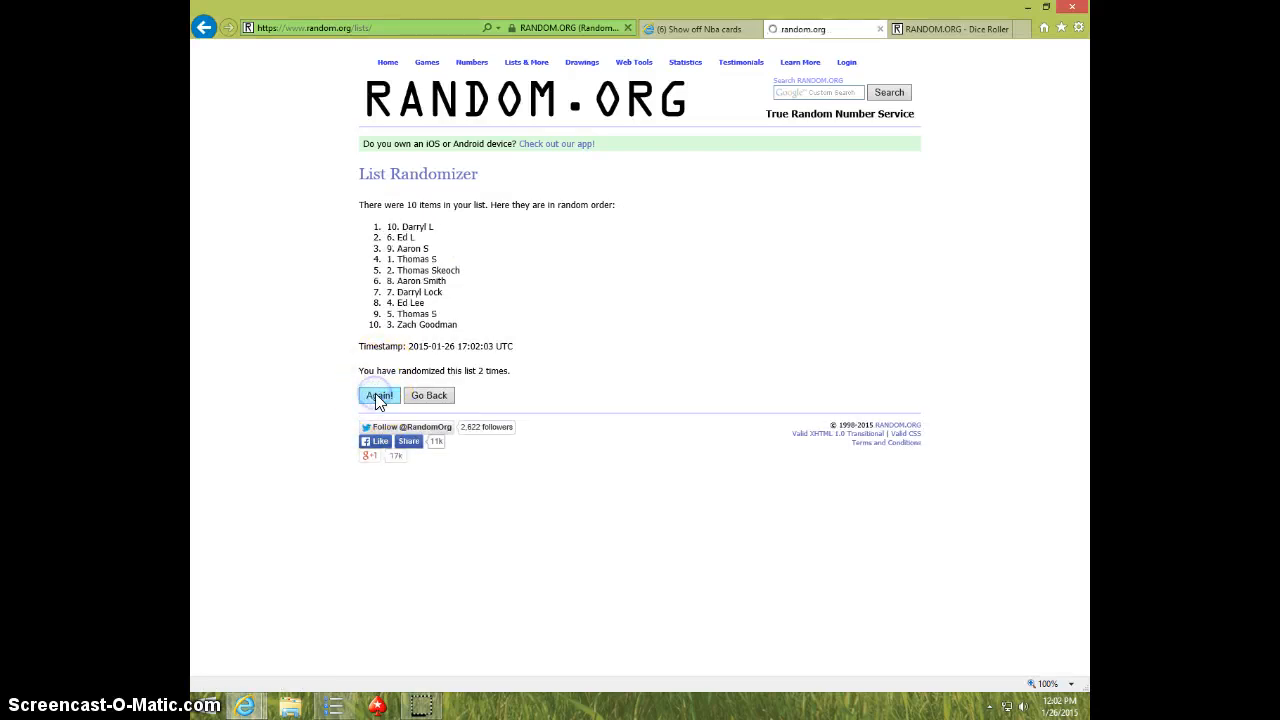
pyautogui.click(378, 395)
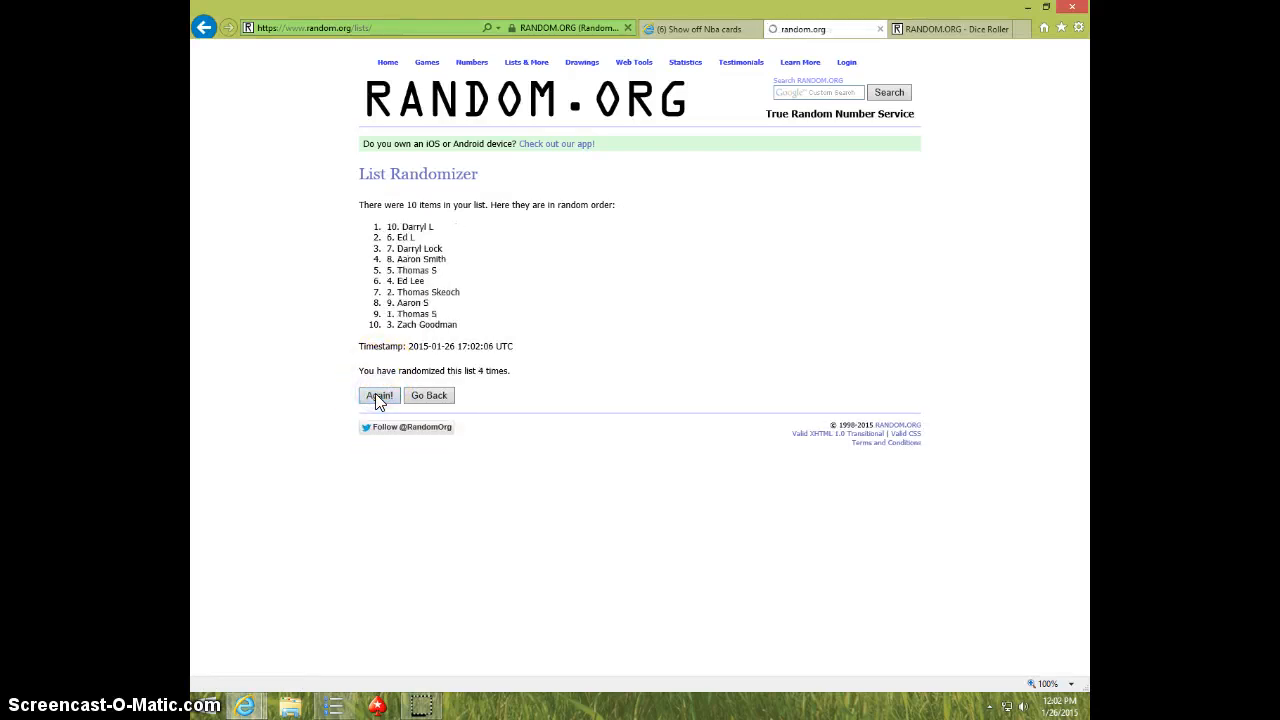
pyautogui.click(379, 395)
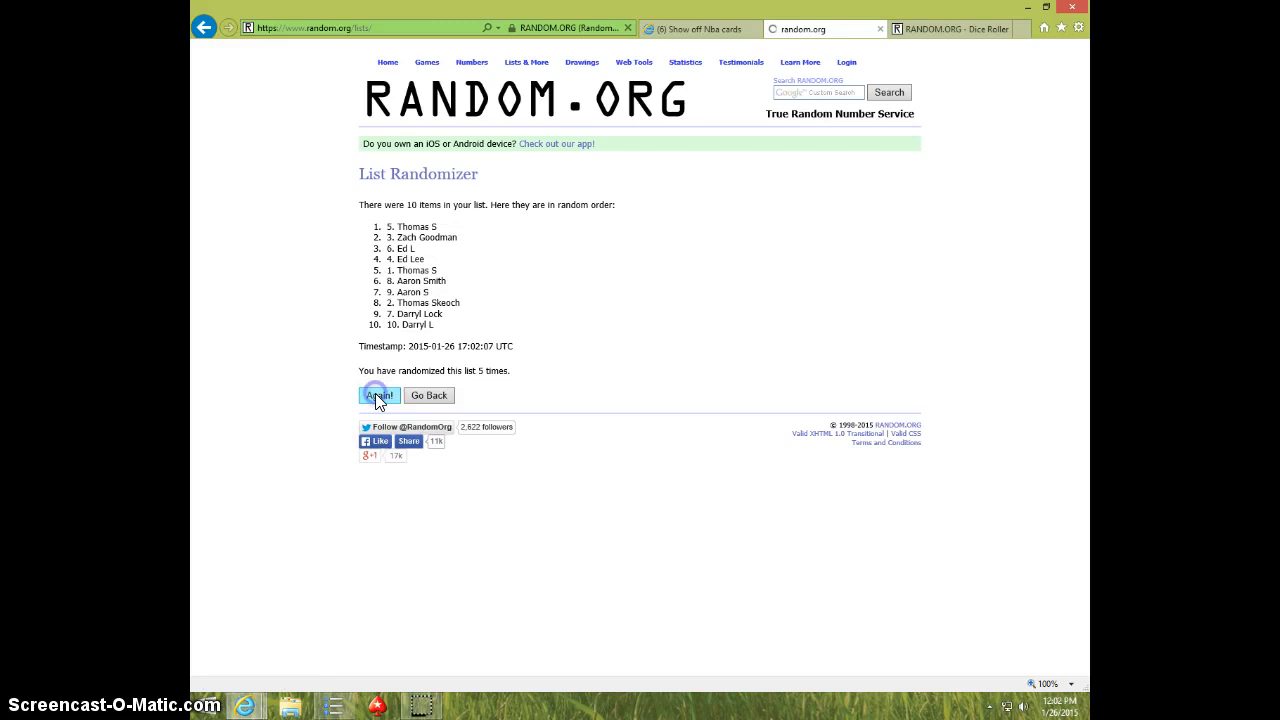
pyautogui.click(379, 395)
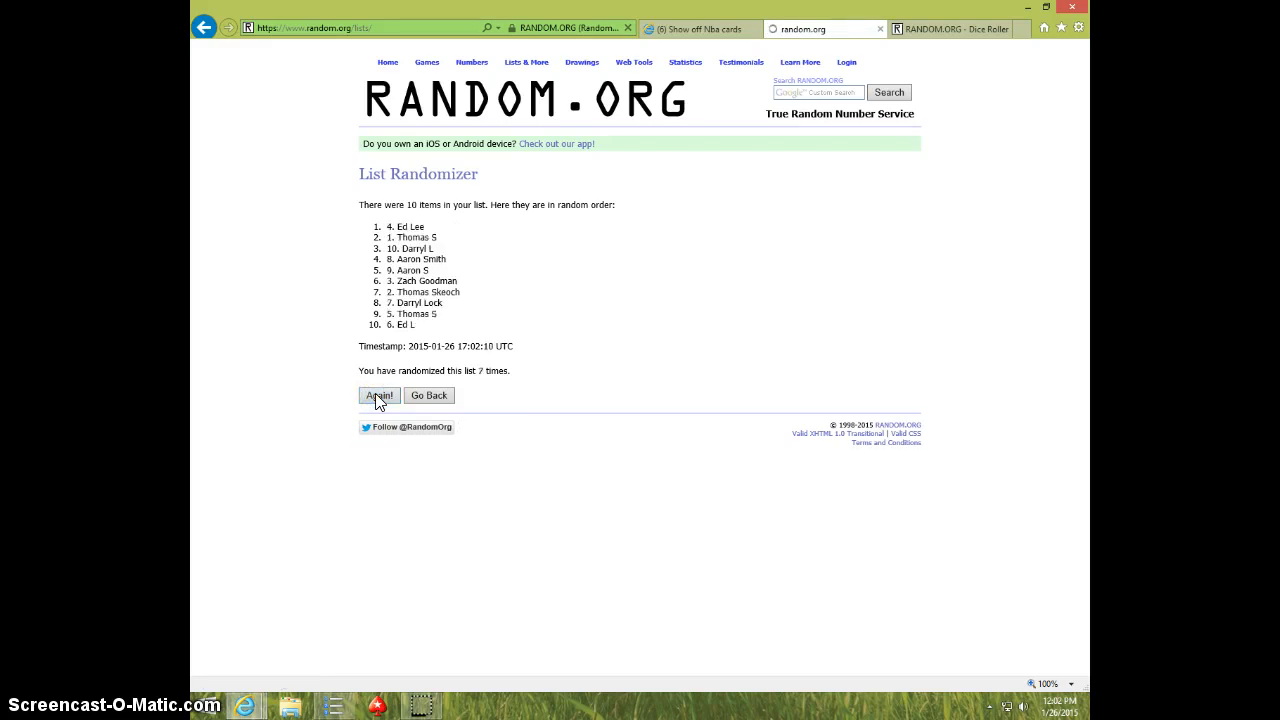
pyautogui.click(379, 395)
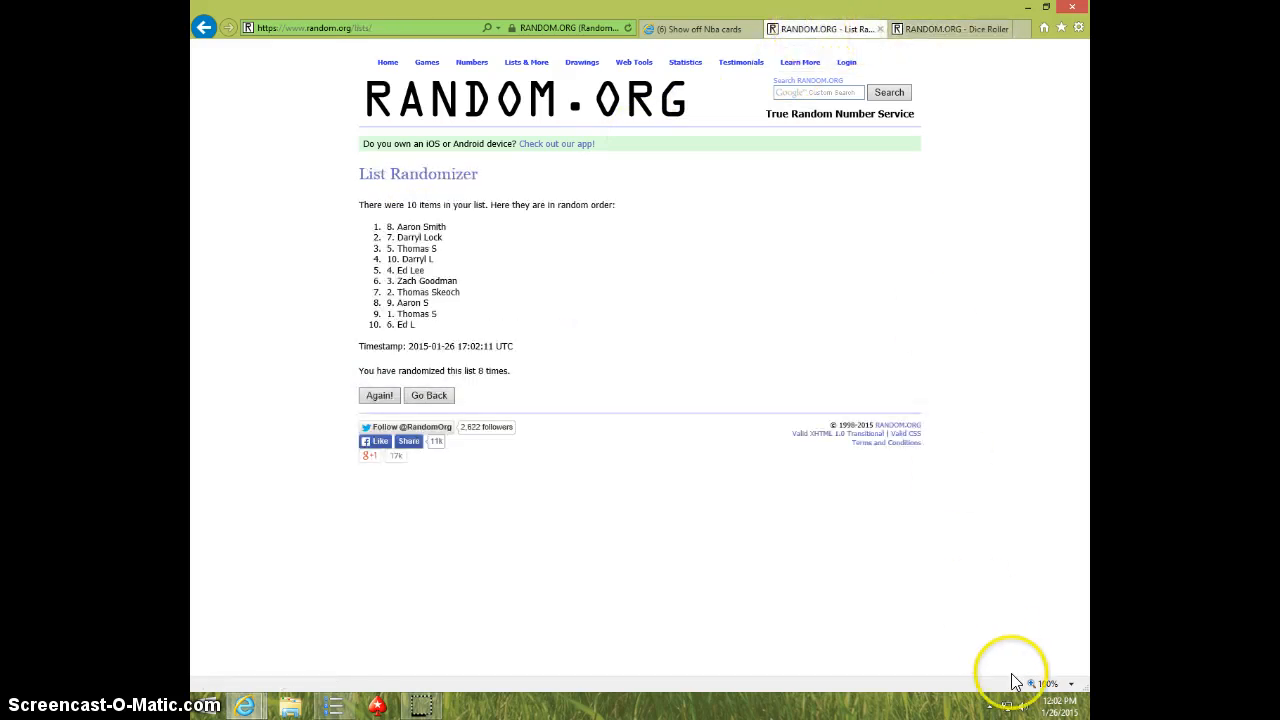
pyautogui.click(1058, 707)
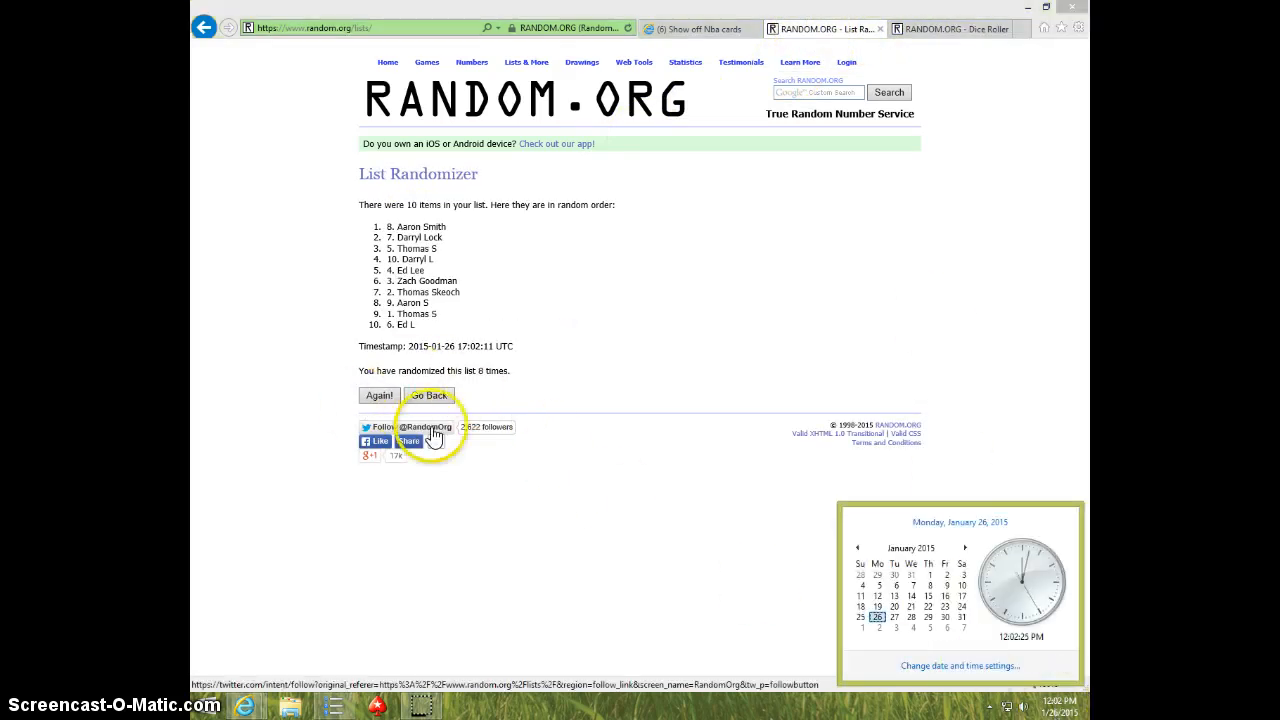
pyautogui.click(379, 395)
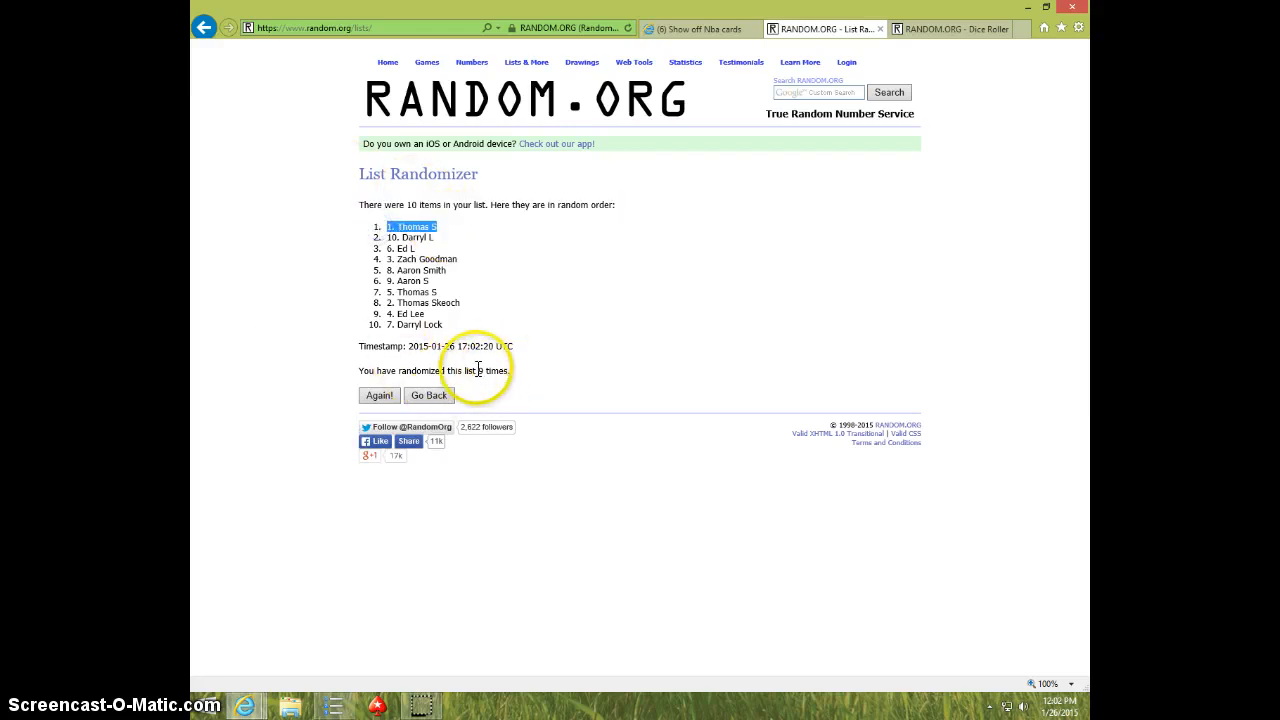
# - Recheck the dice roll against the ninth shuffle, note the time, and go back to Facebook
pyautogui.click(925, 28)
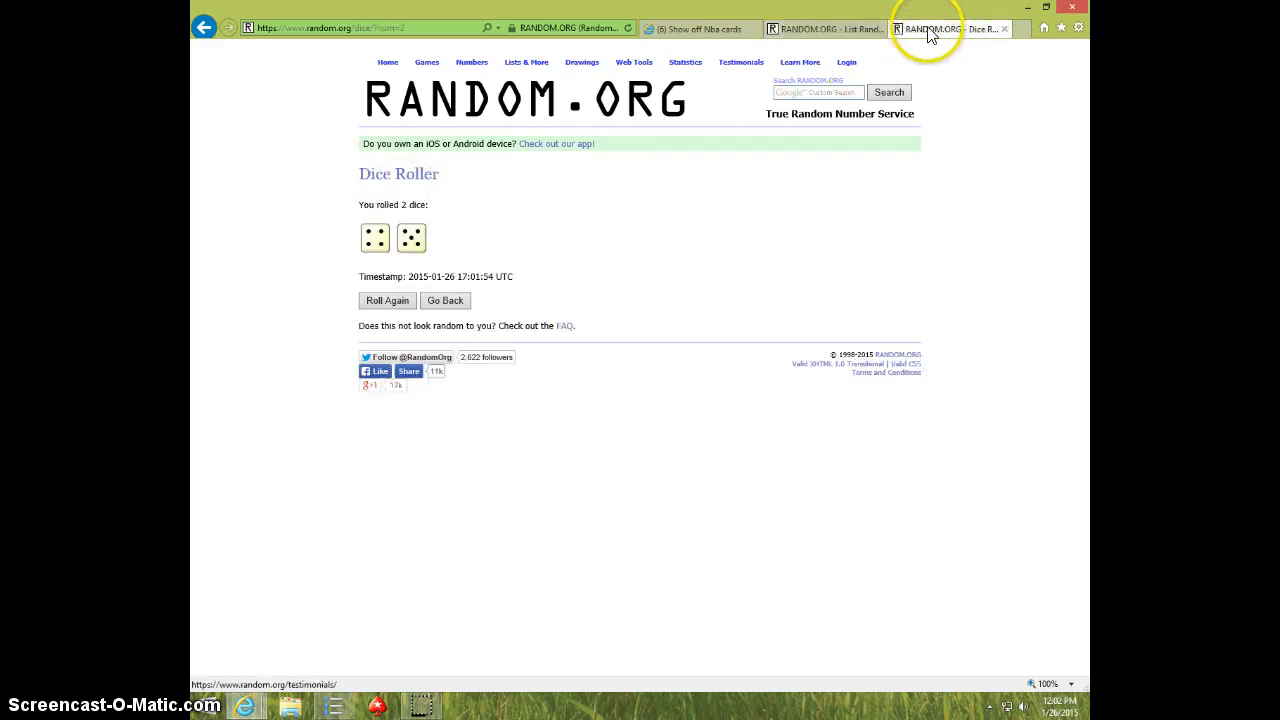
pyautogui.click(825, 28)
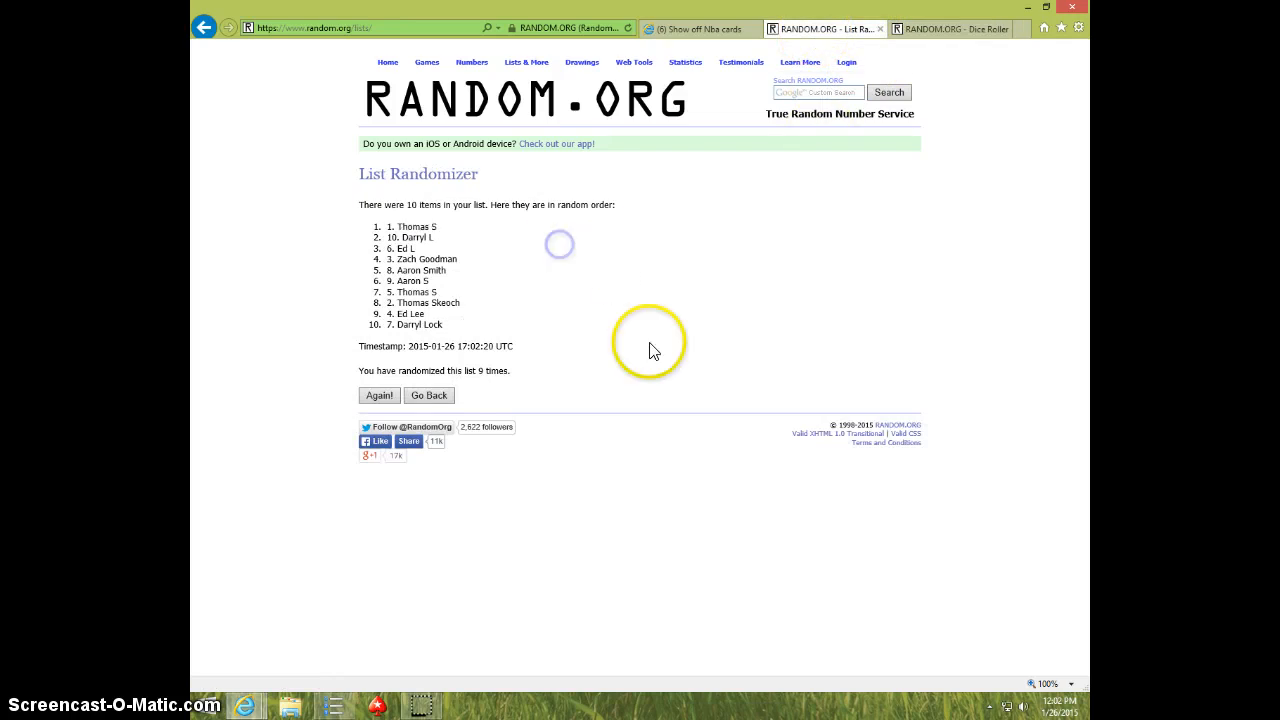
pyautogui.click(1046, 705)
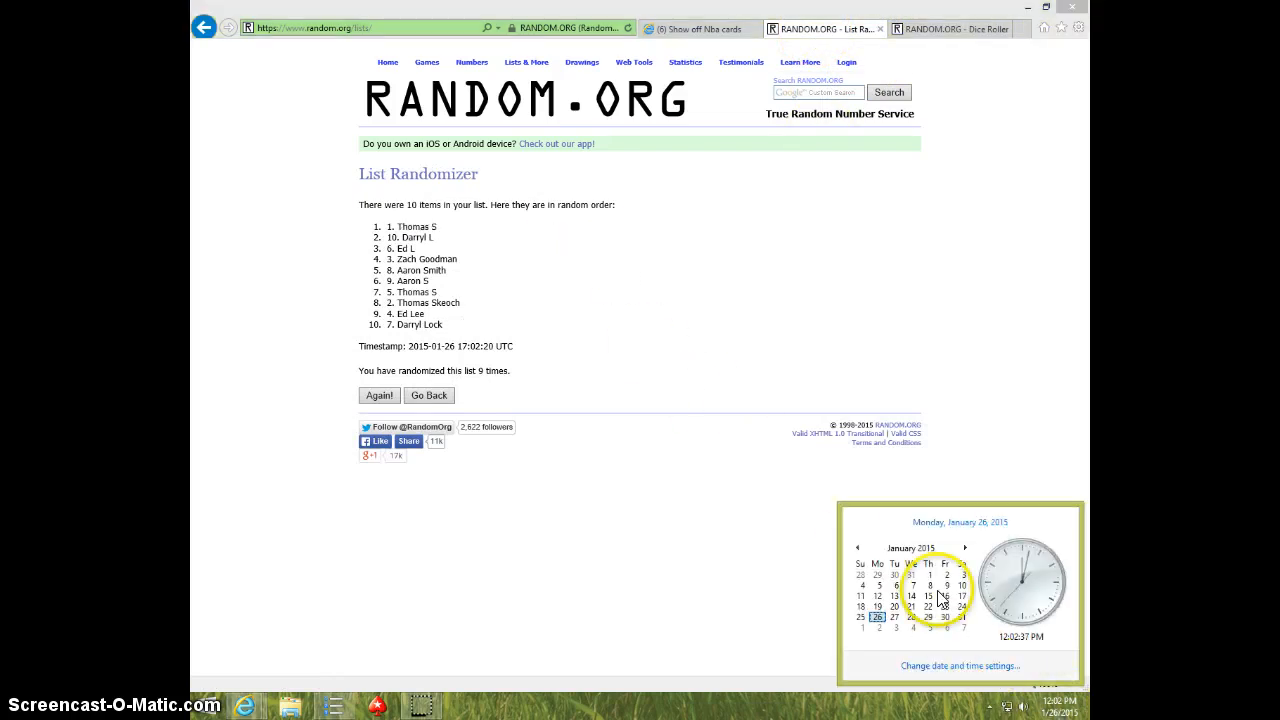
pyautogui.click(695, 28)
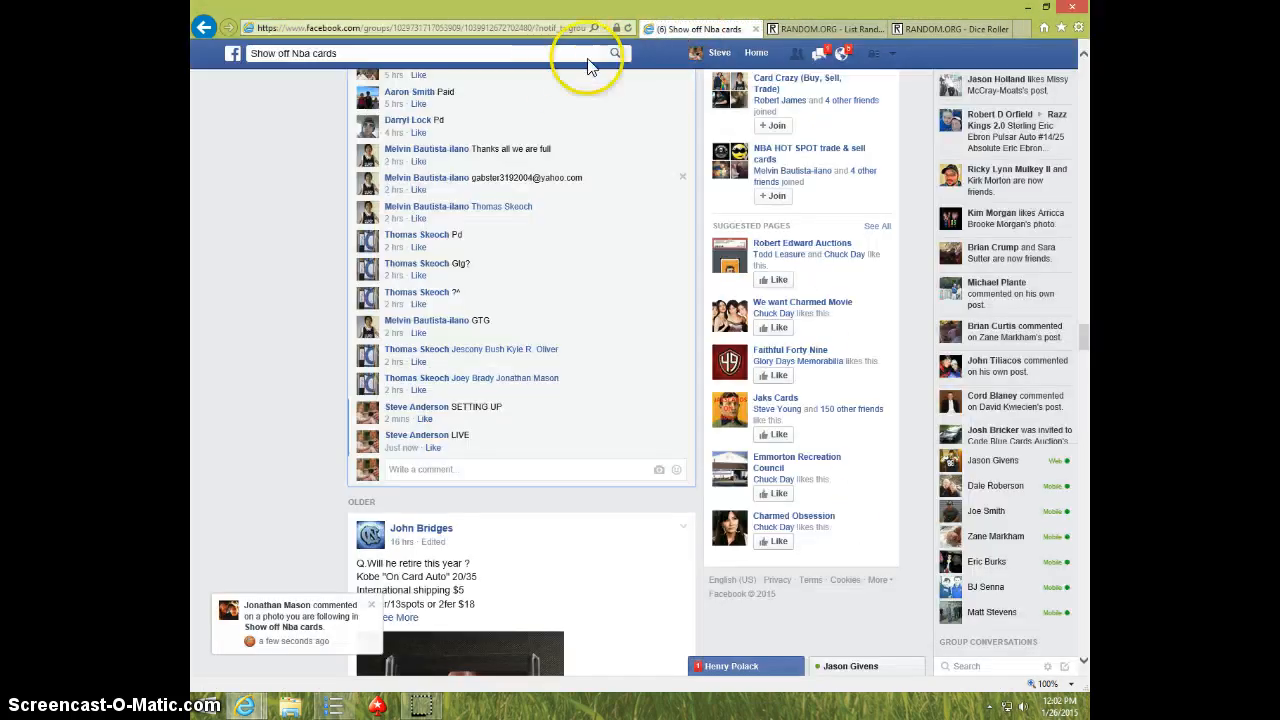
pyautogui.moveTo(447, 470)
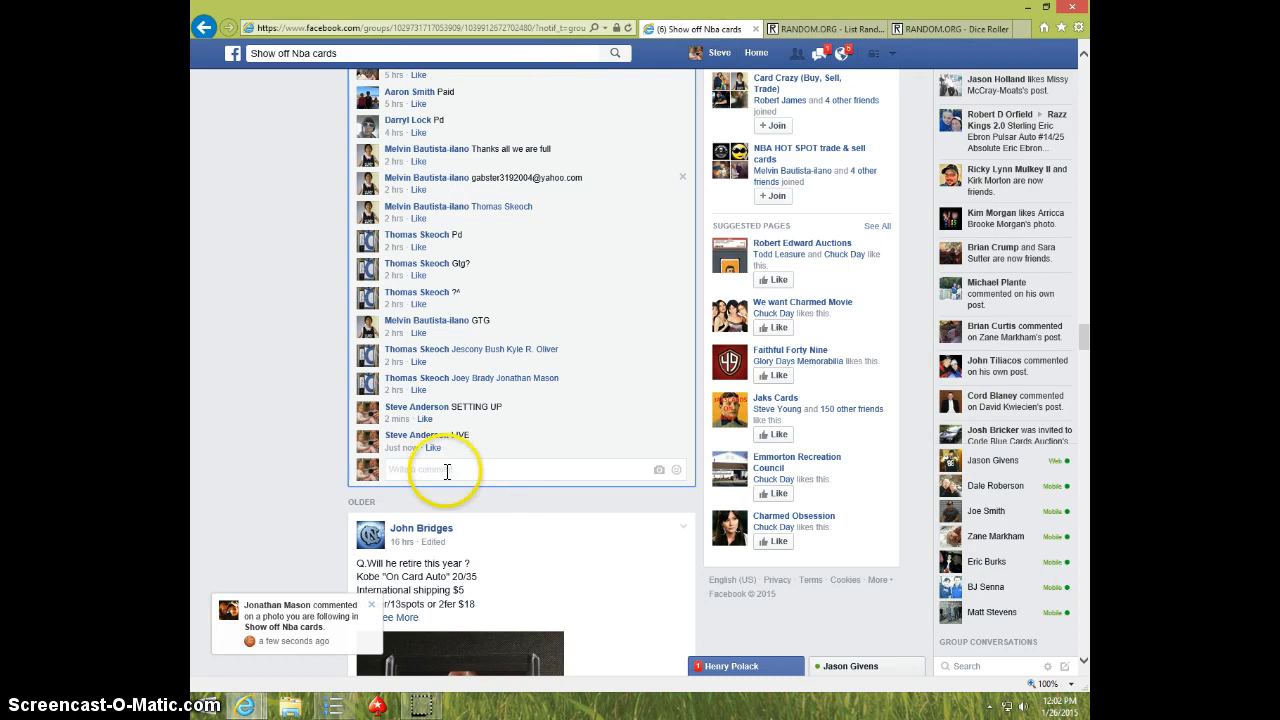